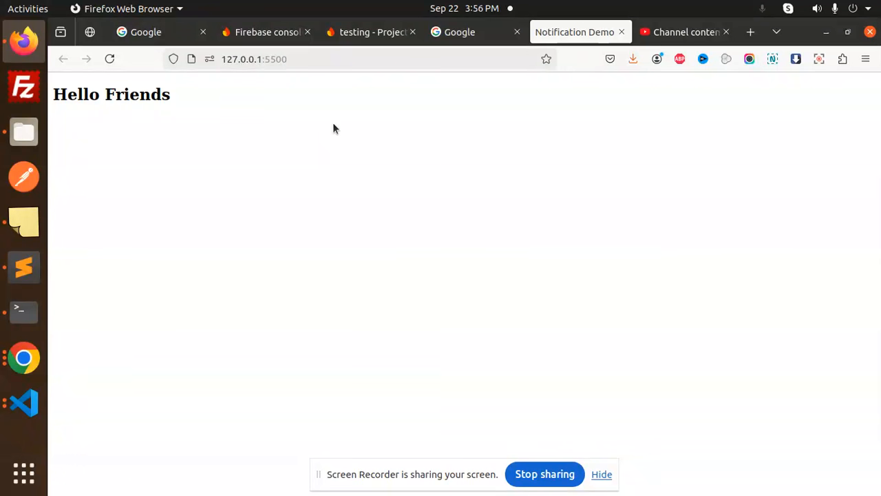
mouse_move(319, 129)
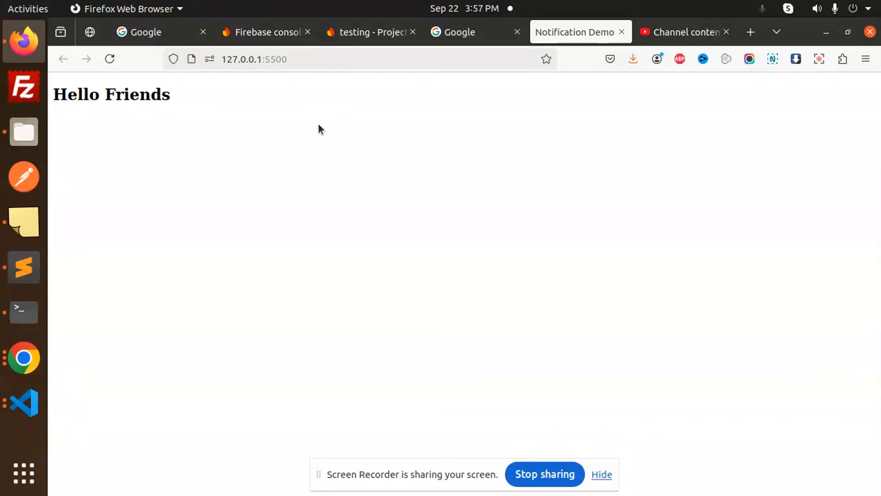
- Return from the Project settings tab to the list of all Firebase projects
click(371, 32)
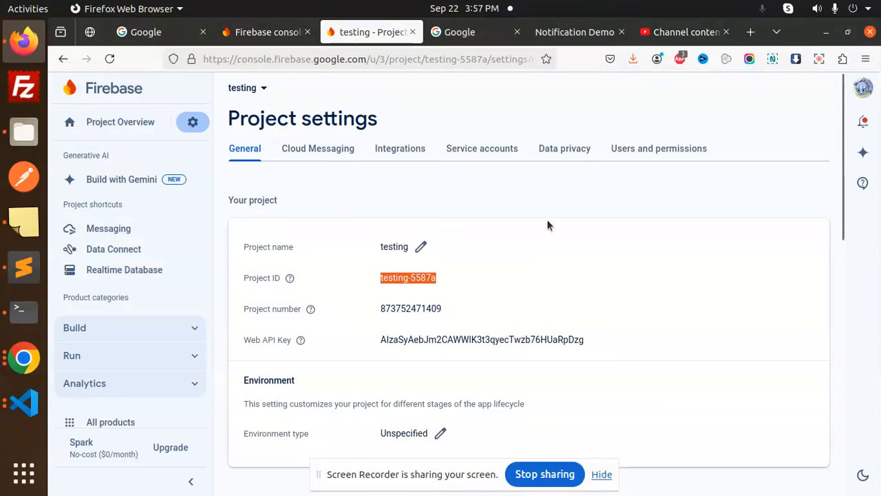
mouse_move(210, 100)
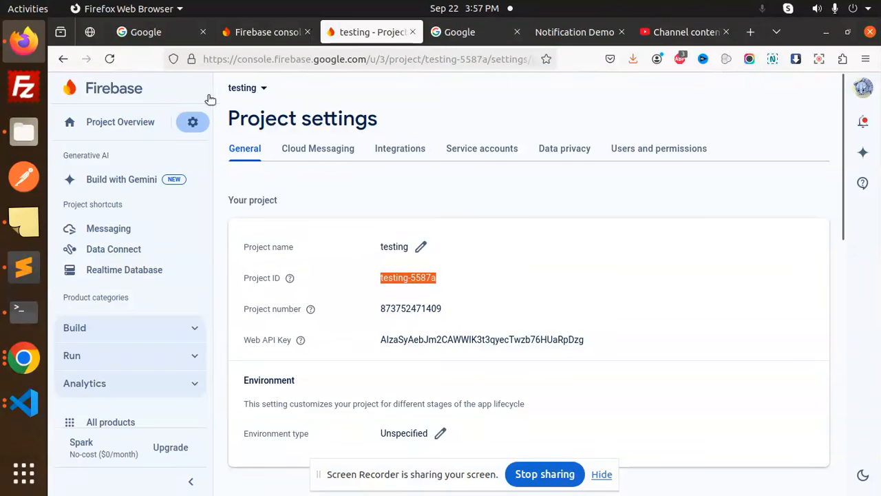
click(113, 88)
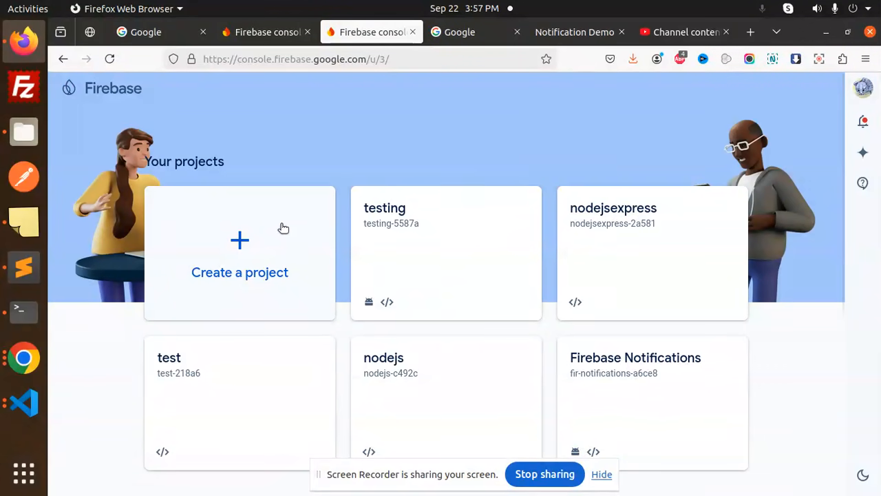
- Start a new Firebase project and name it 'pushnotifications'
click(239, 262)
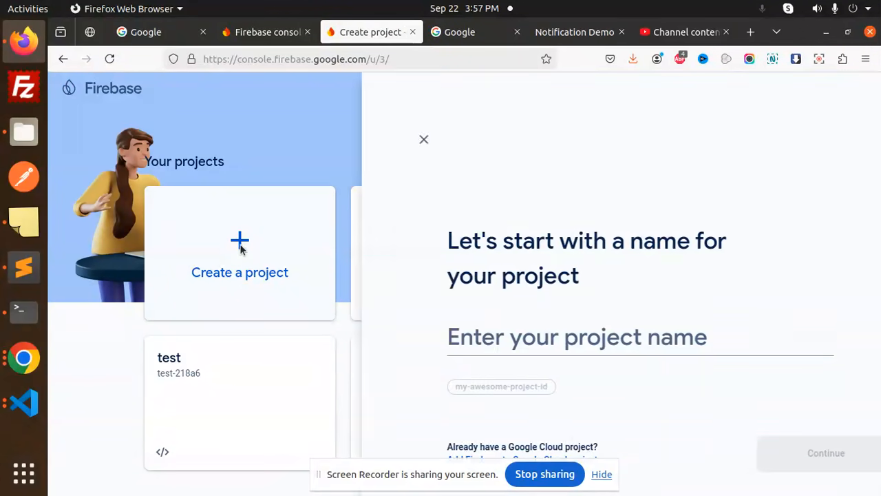
click(325, 336)
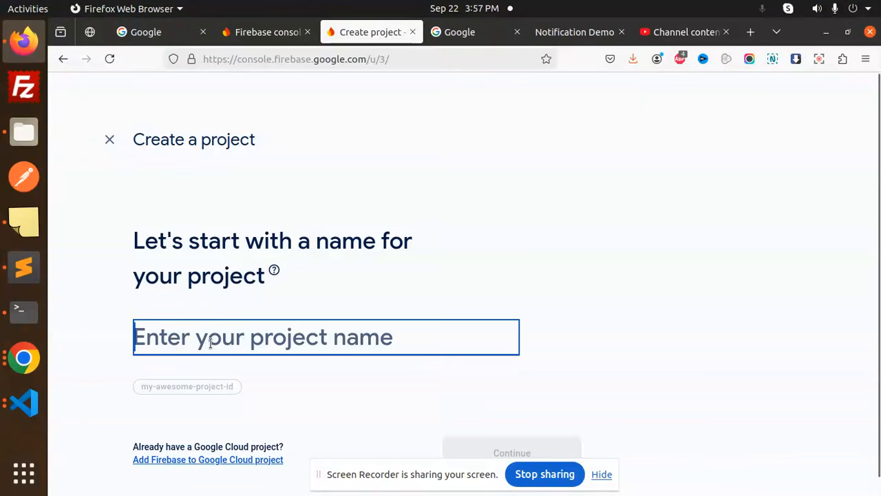
text(test)
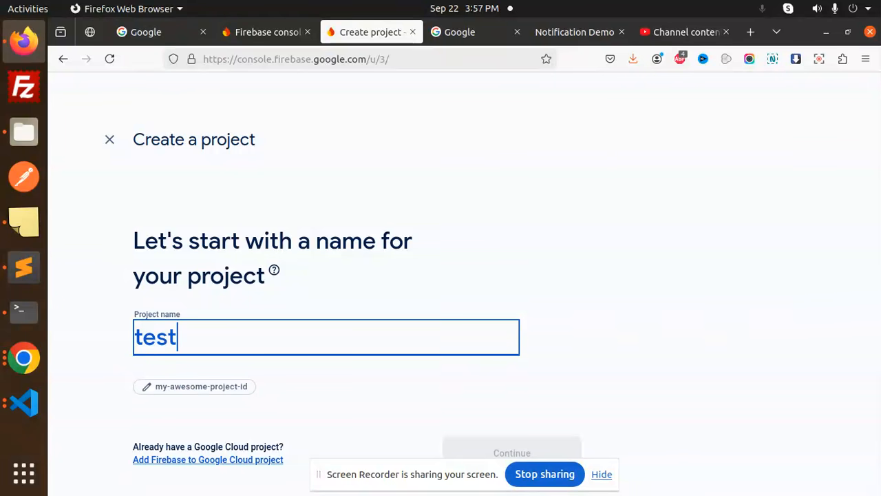
text(push)
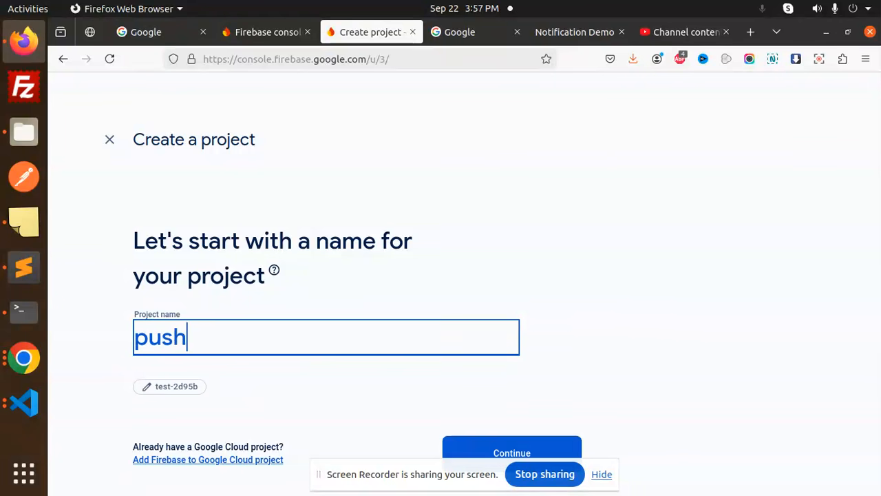
text(notificat)
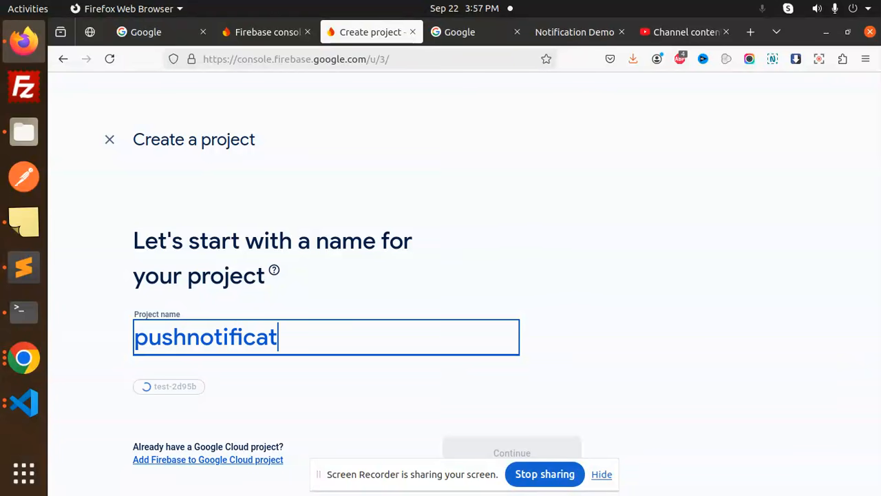
text(ions)
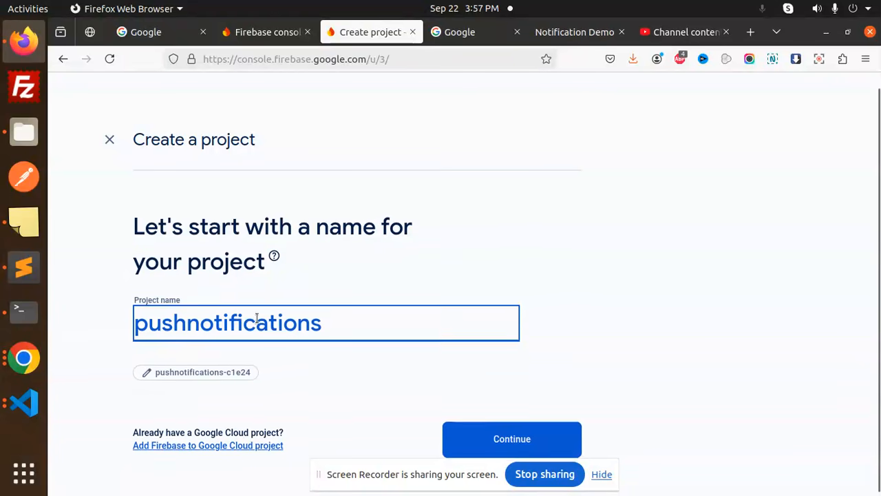
click(512, 437)
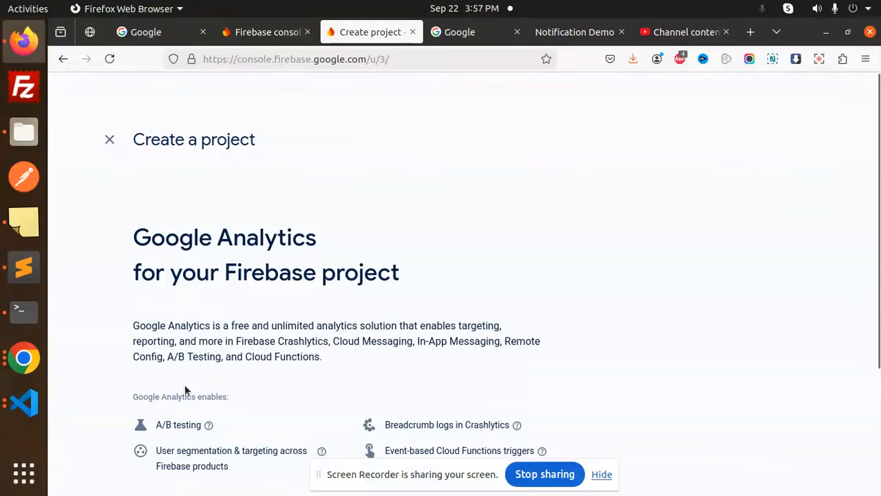
- Keep Google Analytics enabled on the Default Account for Firebase and create the project
scroll(down, 3)
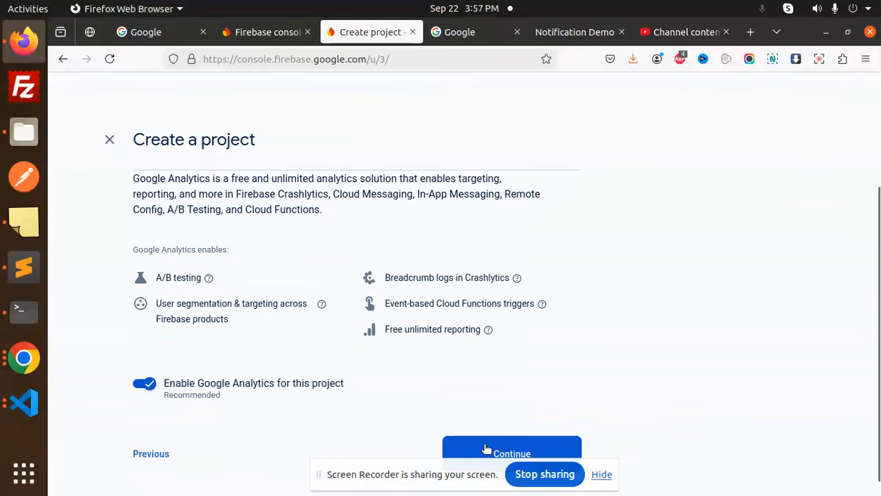
click(512, 453)
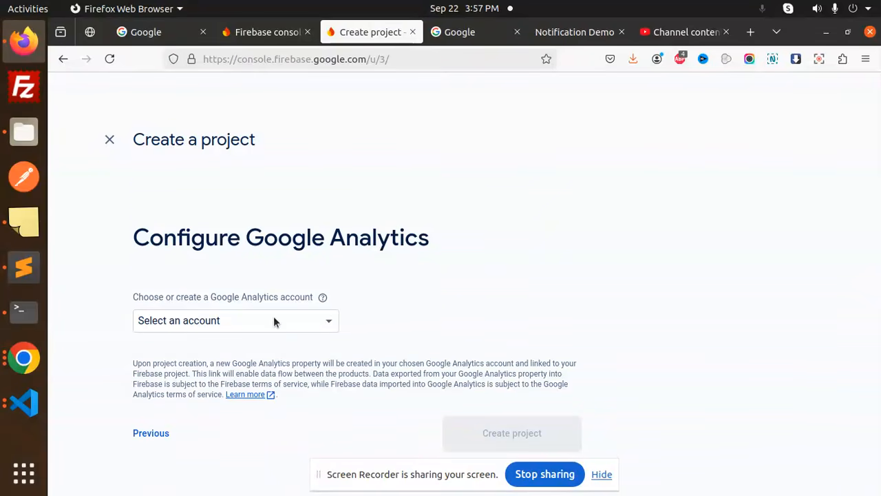
click(234, 319)
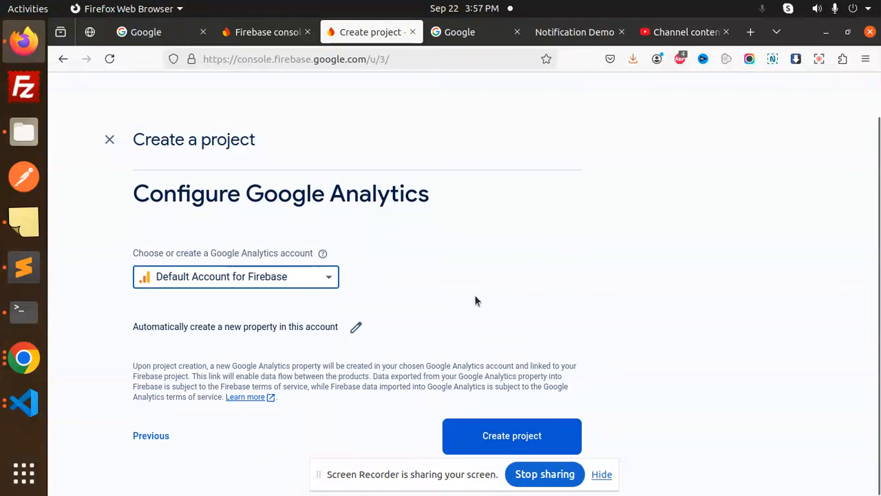
click(513, 435)
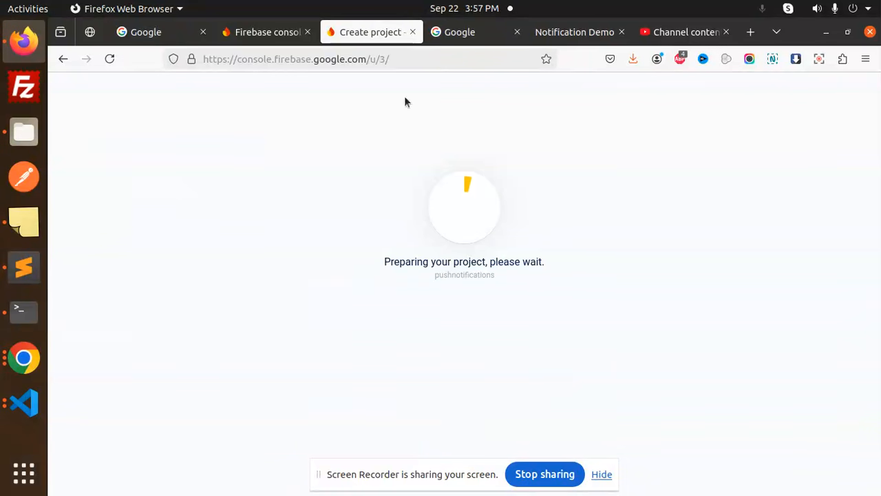
mouse_move(558, 283)
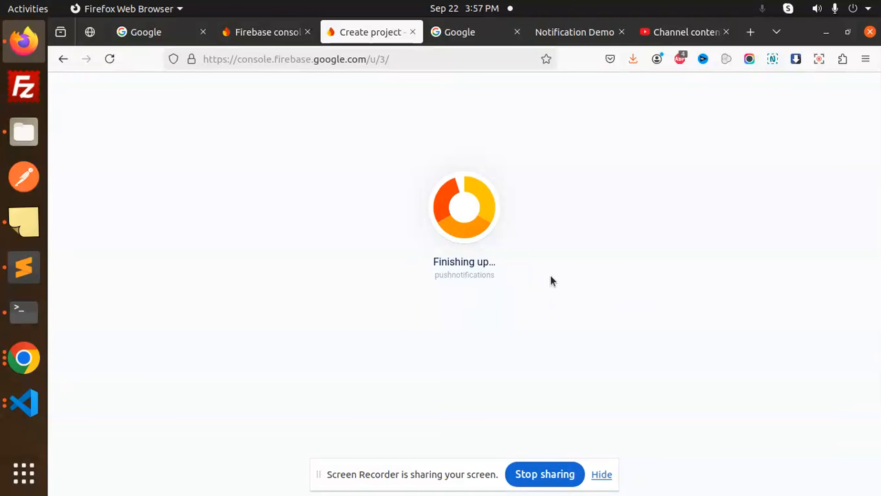
mouse_move(306, 369)
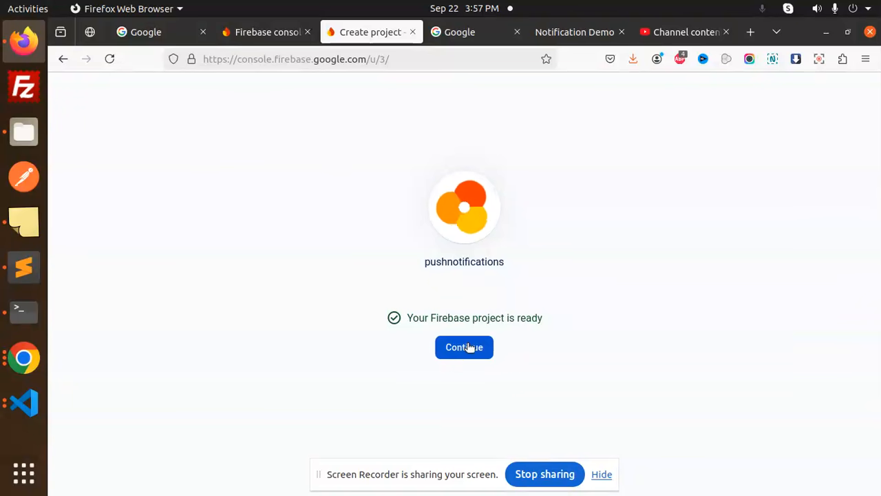
- Continue into the ready pushnotifications project's overview page
click(464, 347)
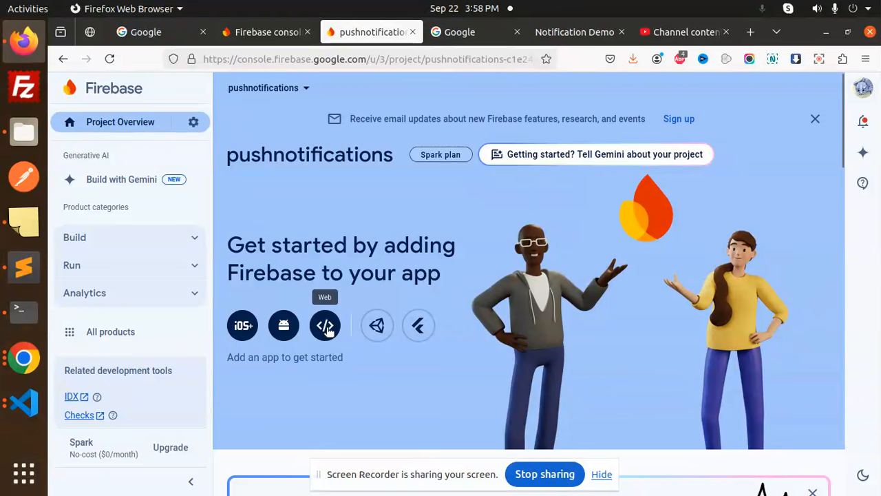
- Register a web app nicknamed 'pushnotifications' in the project
click(325, 325)
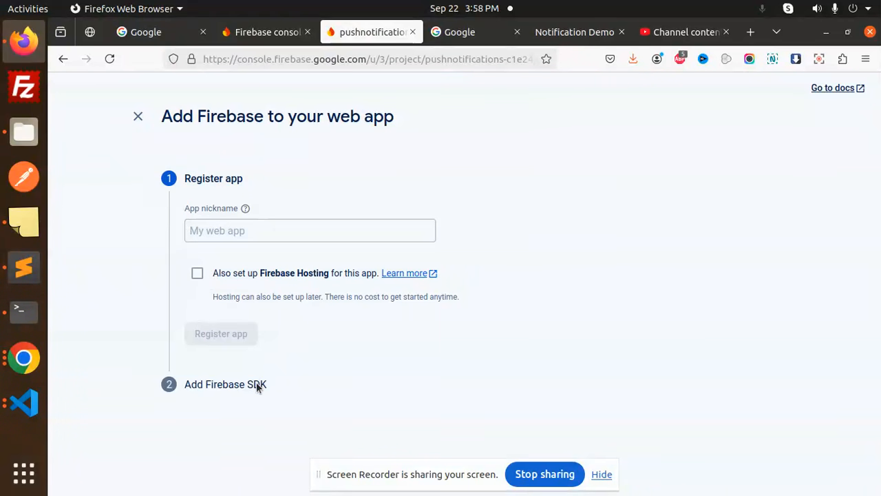
text(p)
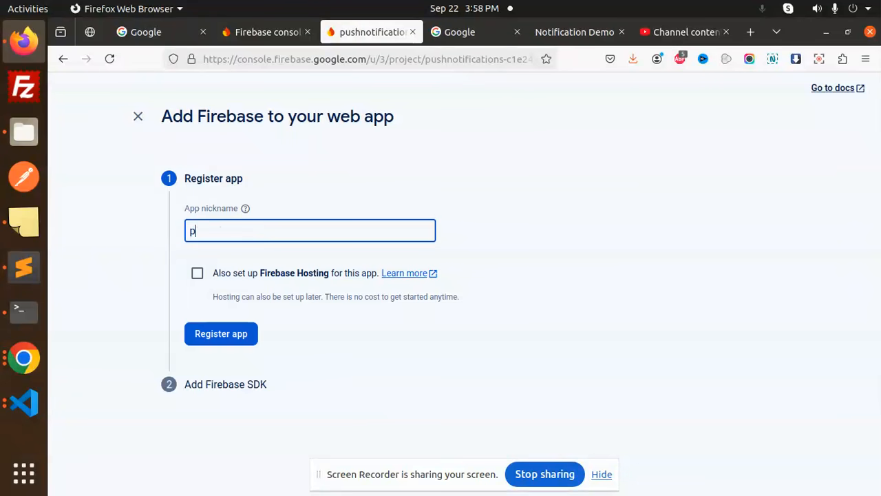
text(ushnotifi)
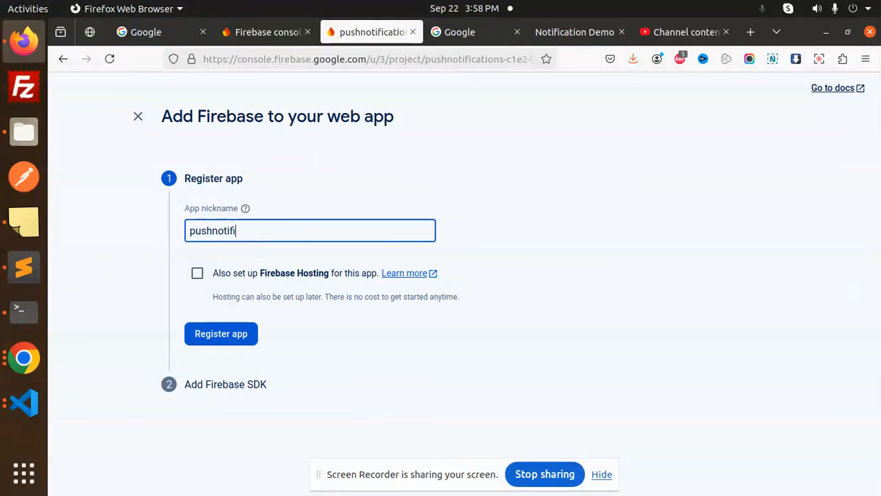
text(cations)
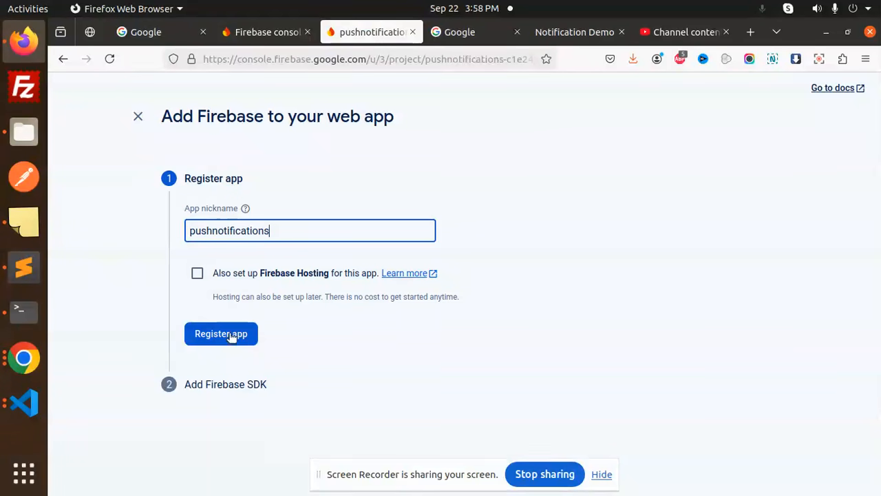
click(220, 333)
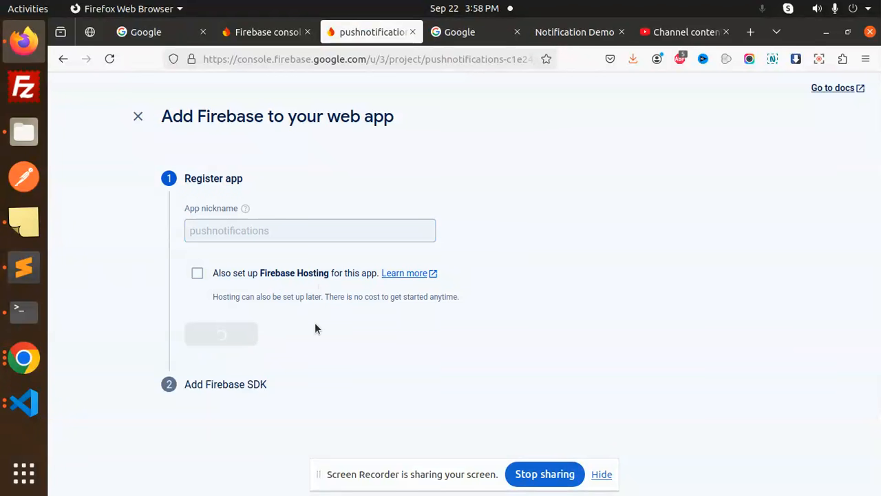
mouse_move(315, 350)
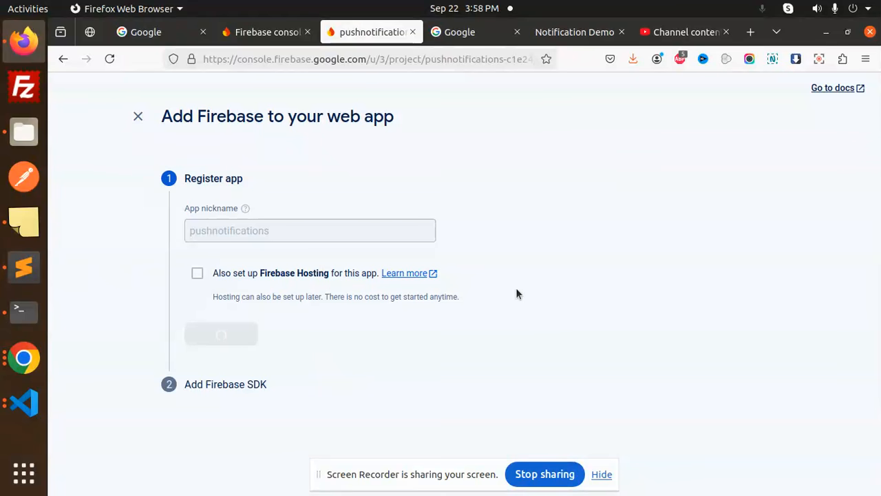
click(221, 334)
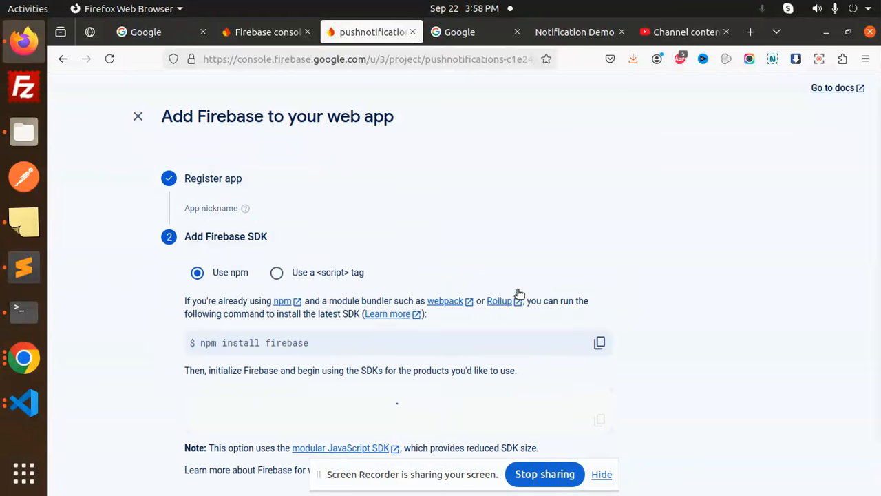
- Review the Firebase SDK snippet and continue back to the console overview
scroll(down, 3)
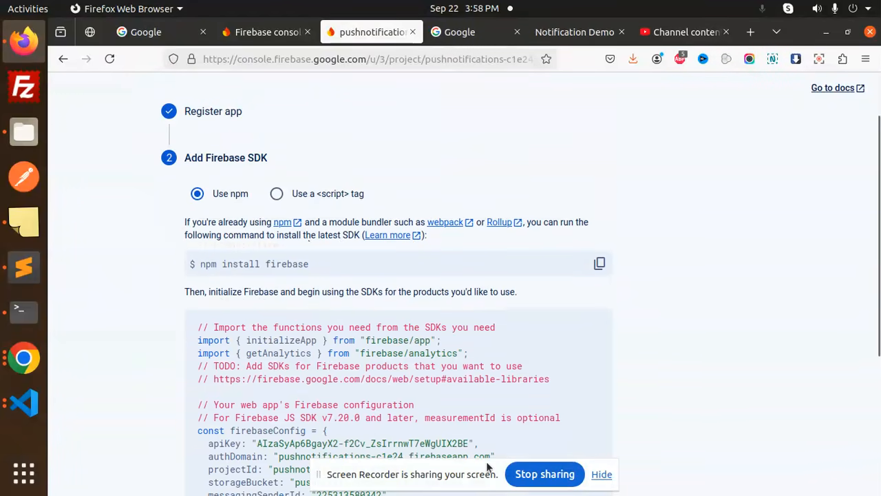
scroll(down, 3)
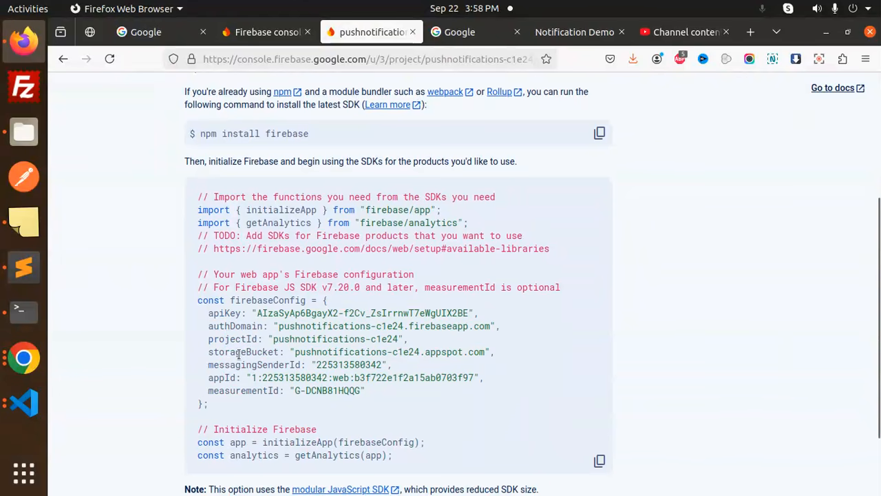
scroll(down, 3)
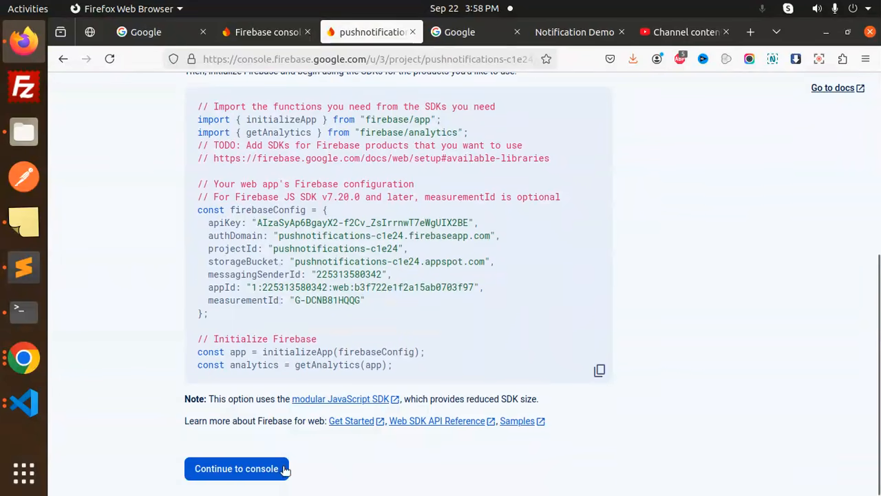
click(237, 468)
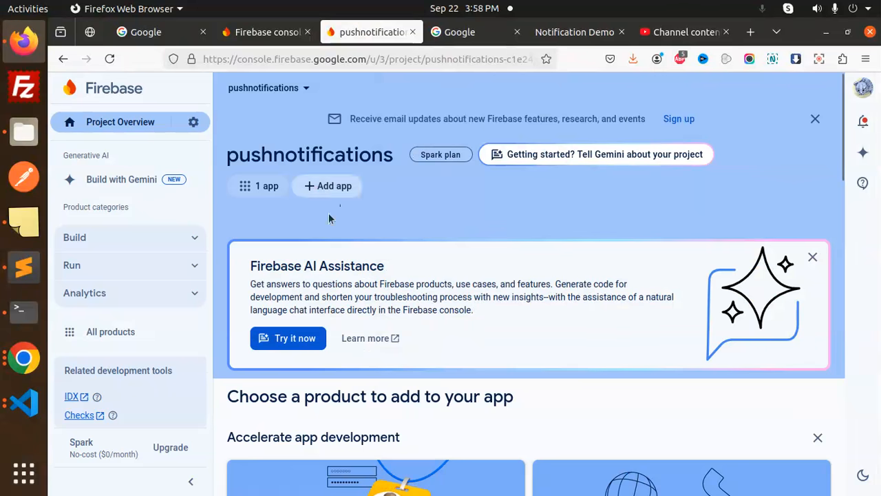
- Go to Project settings and its Service accounts section for pushnotifications
click(267, 186)
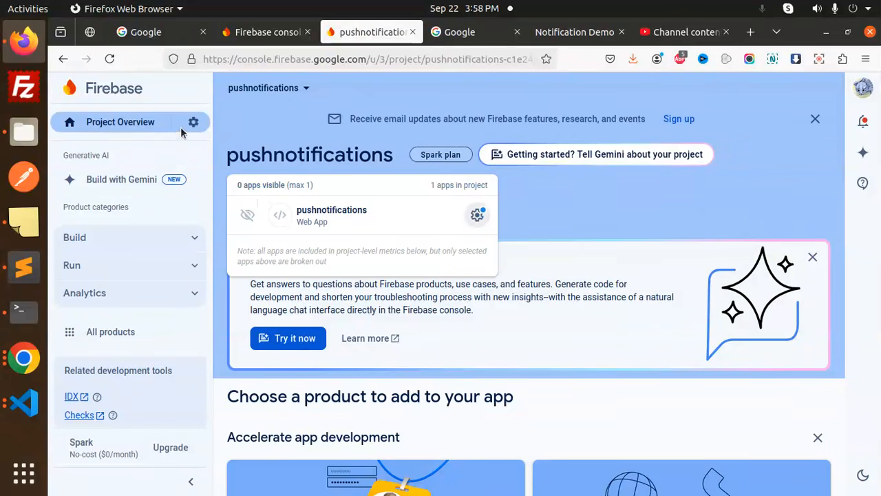
click(193, 121)
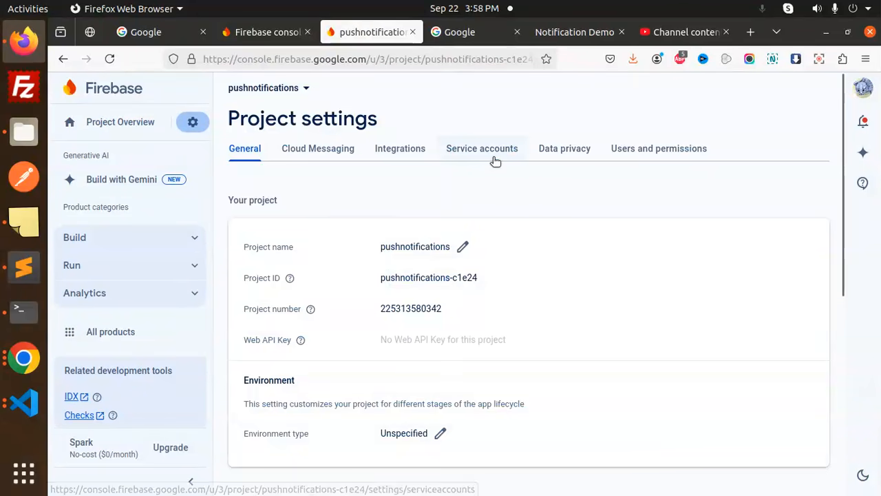
click(482, 149)
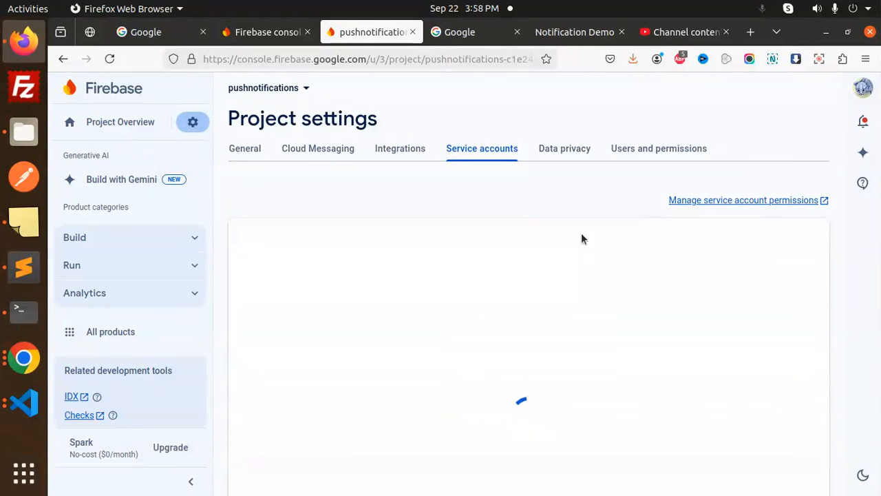
mouse_move(571, 288)
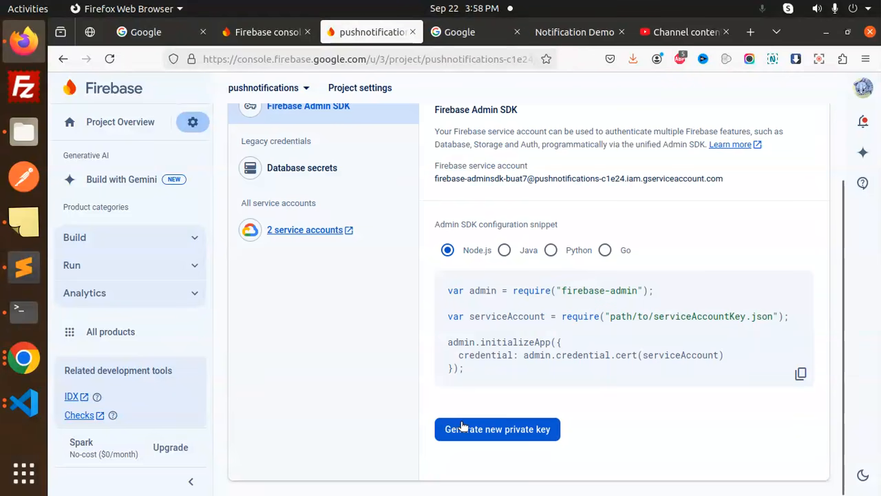
mouse_move(598, 345)
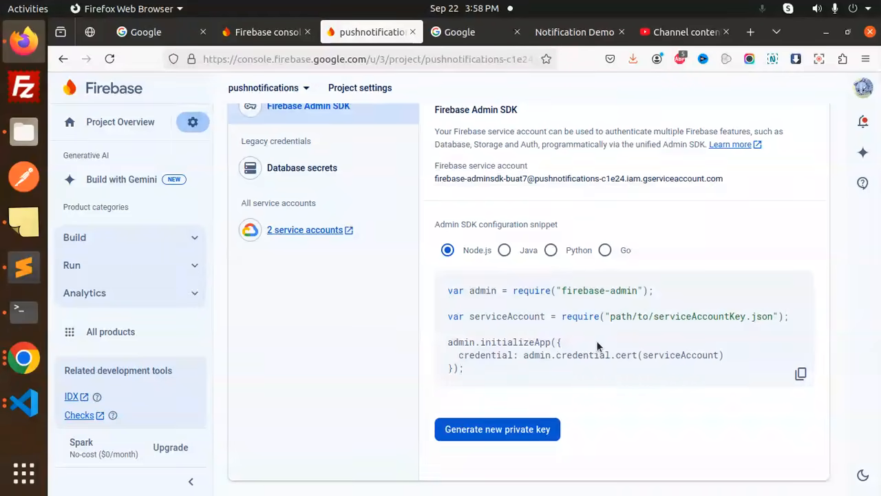
- Generate a new Admin SDK private key, inspect the downloaded JSON, and switch to the Python editor
click(632, 58)
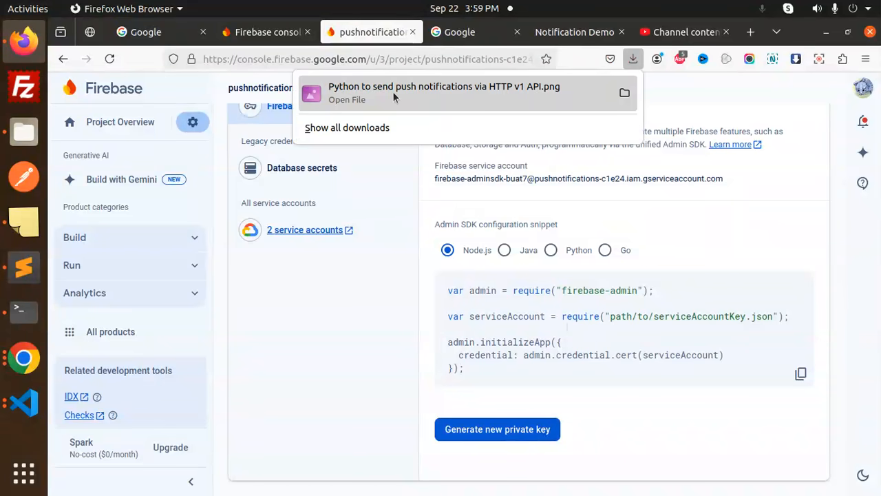
click(497, 430)
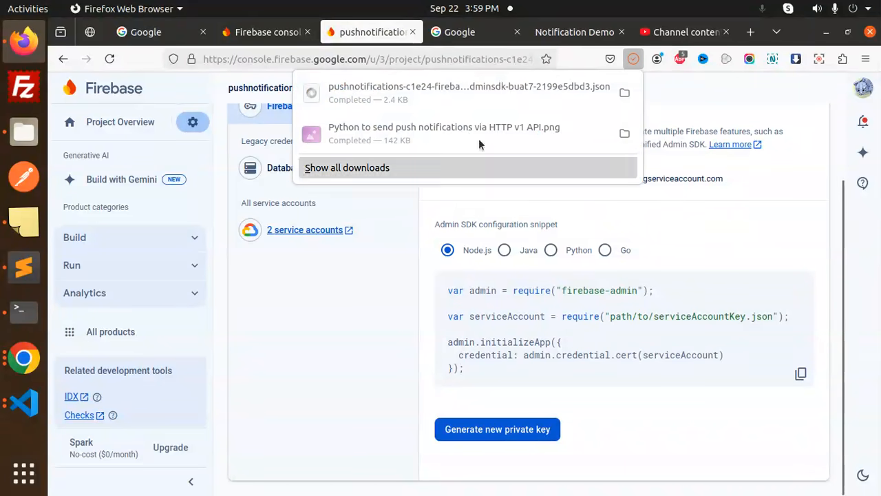
mouse_move(551, 93)
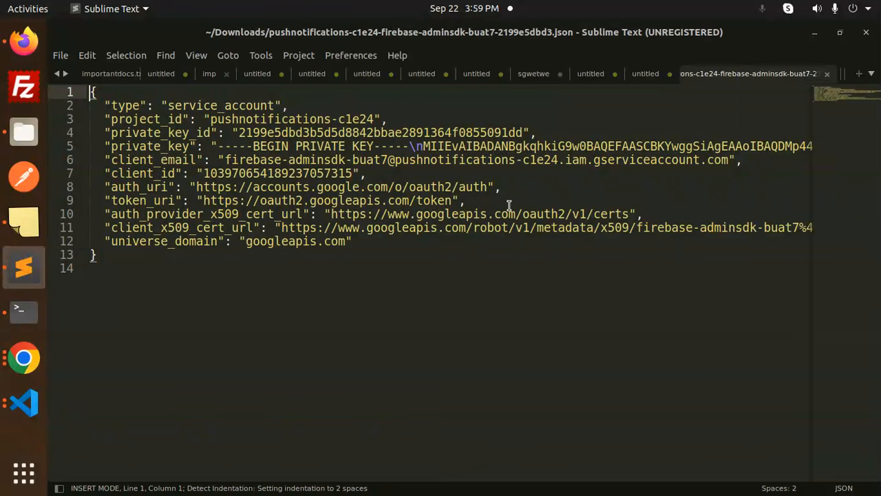
key(ctrl+a)
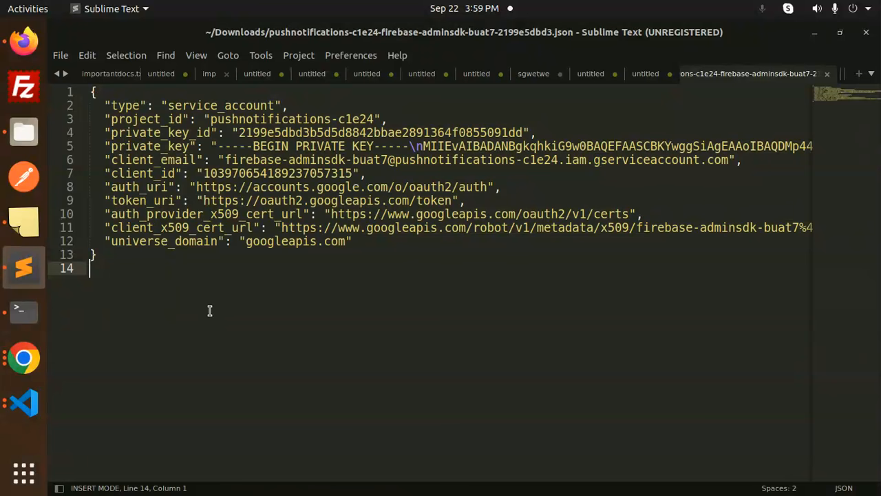
mouse_move(23, 312)
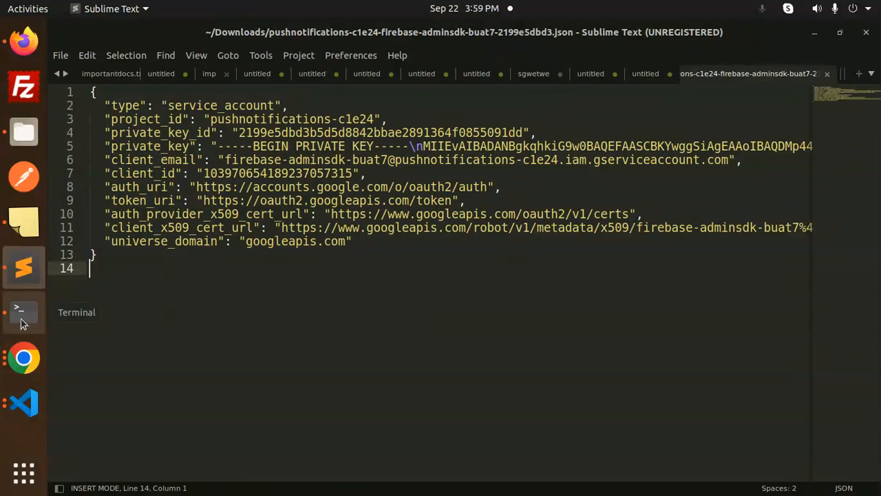
click(24, 402)
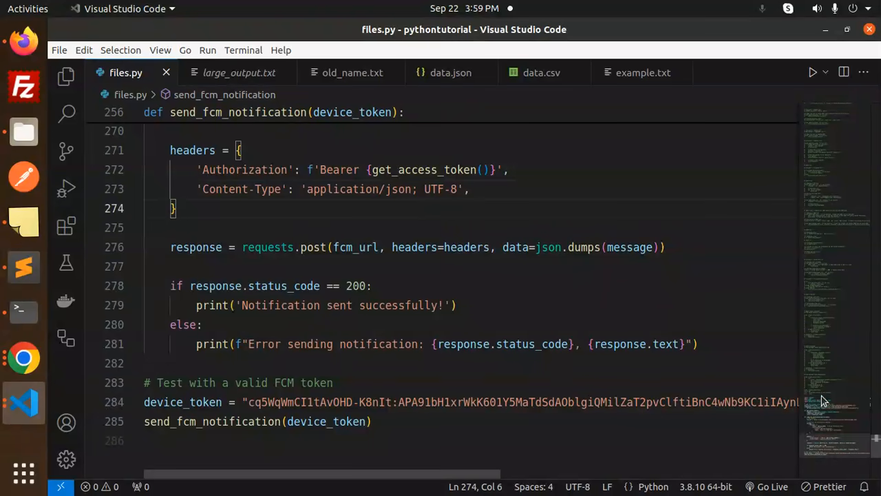
scroll(up, 3)
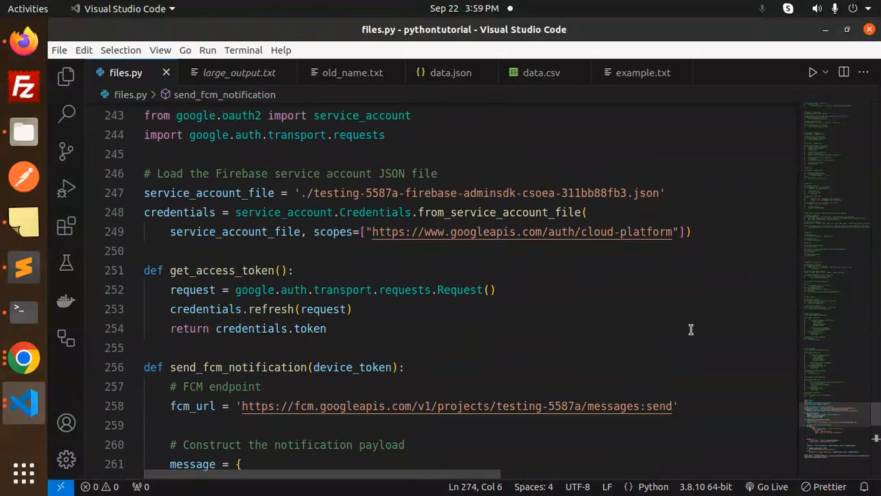
double_click(336, 193)
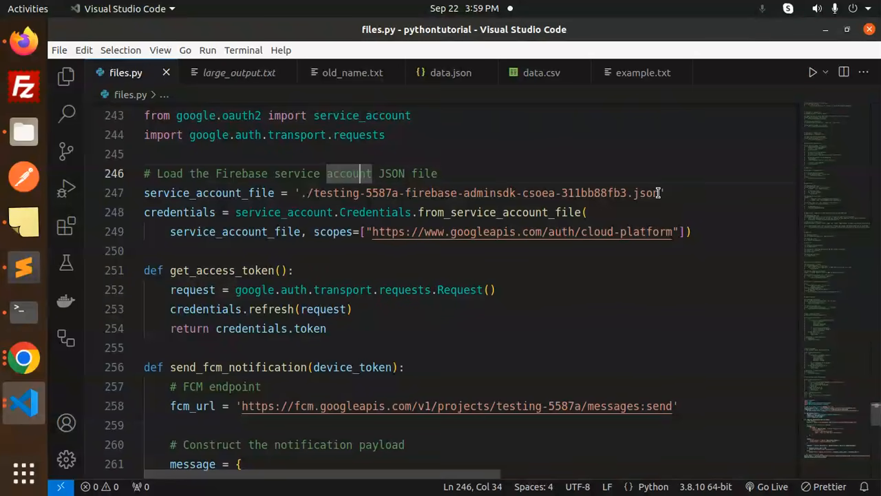
mouse_move(296, 289)
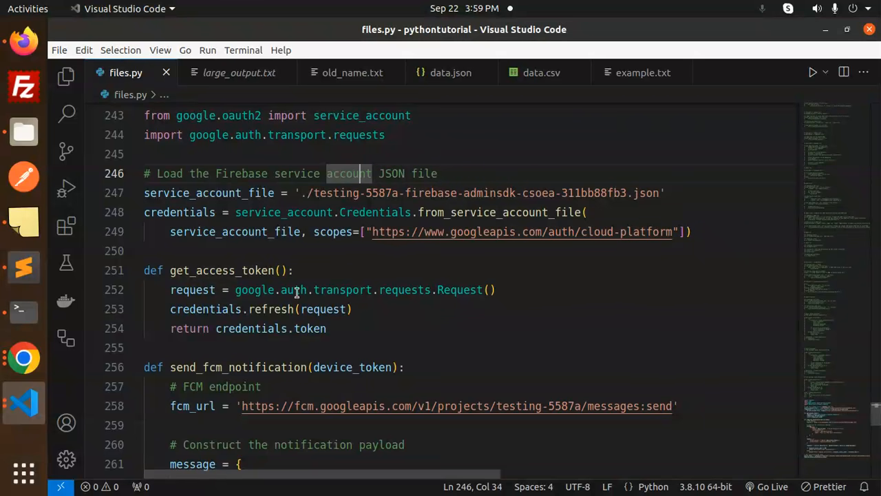